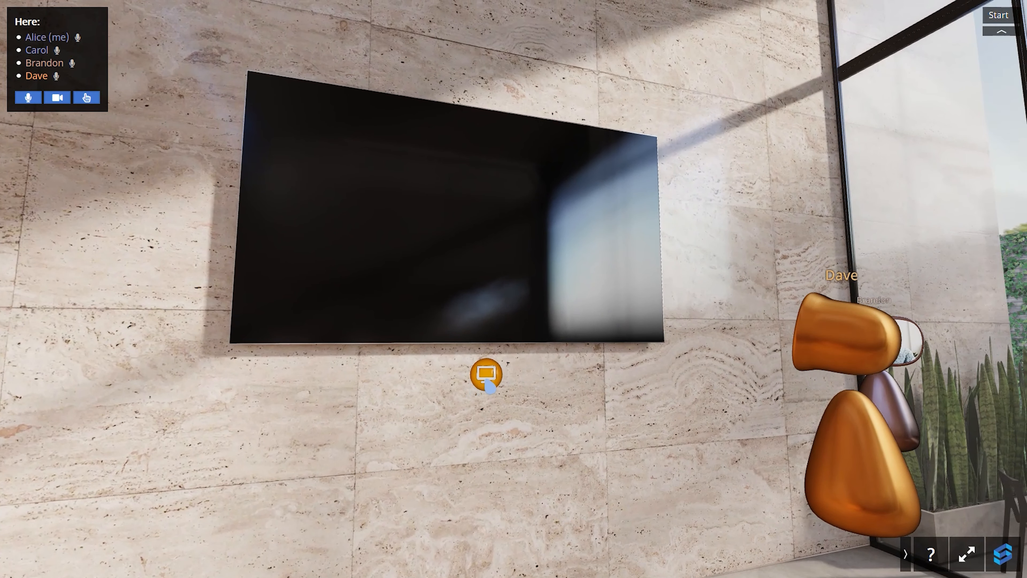
Bring up the desktop lounge tab with the join form named Desktop, mic and camera on.
click(485, 375)
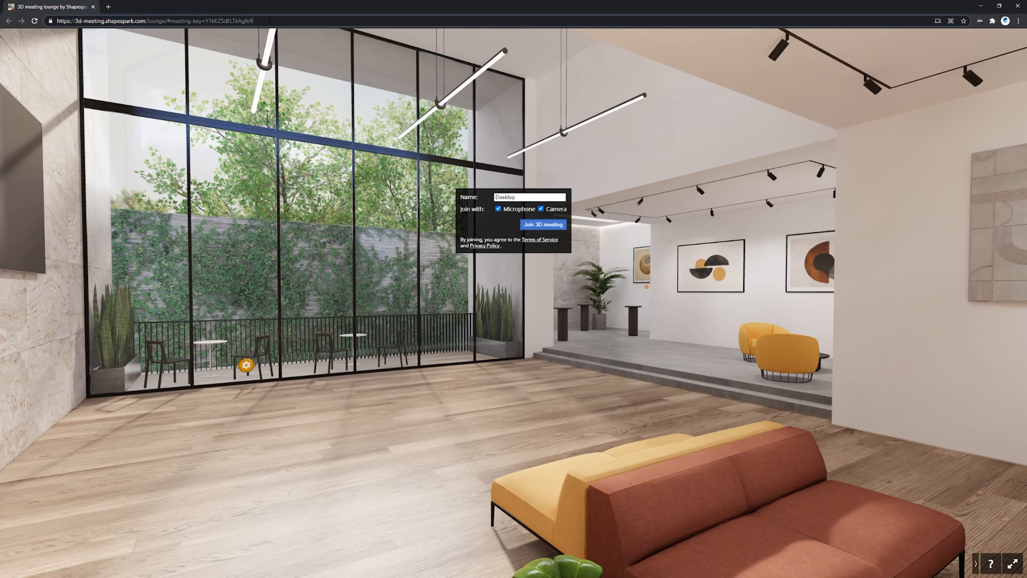
click(178, 24)
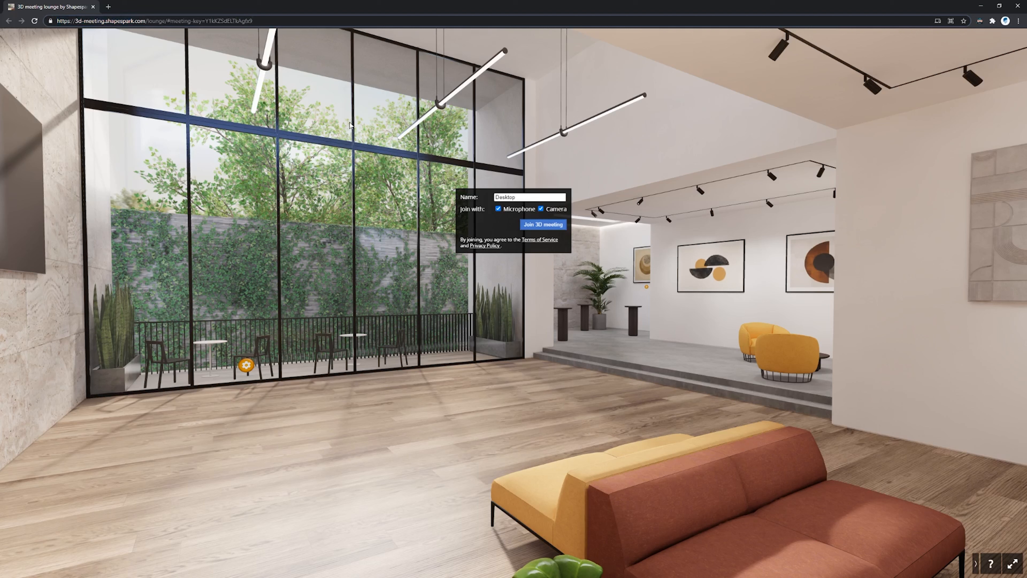
mouse_move(478, 377)
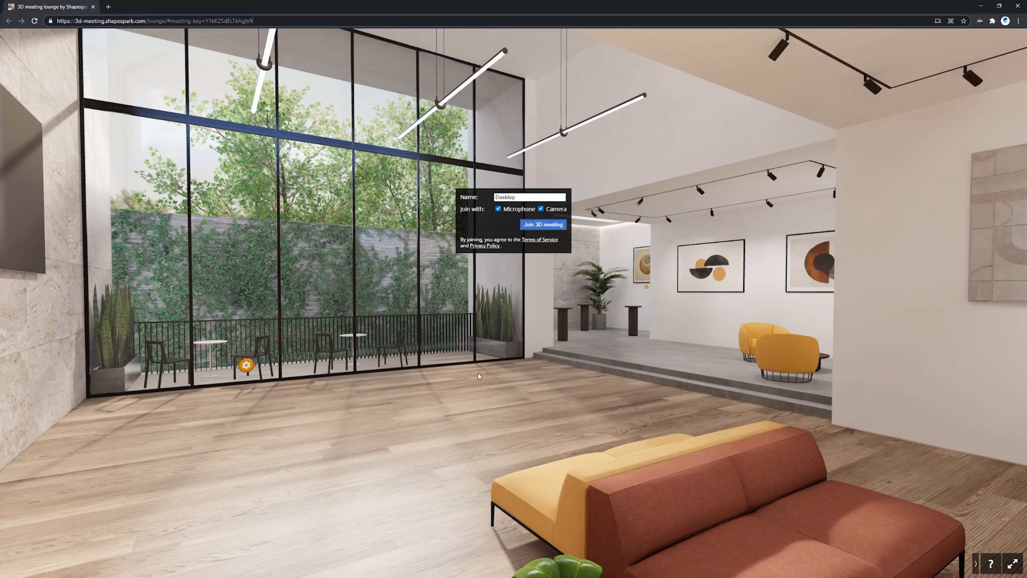
mouse_move(443, 326)
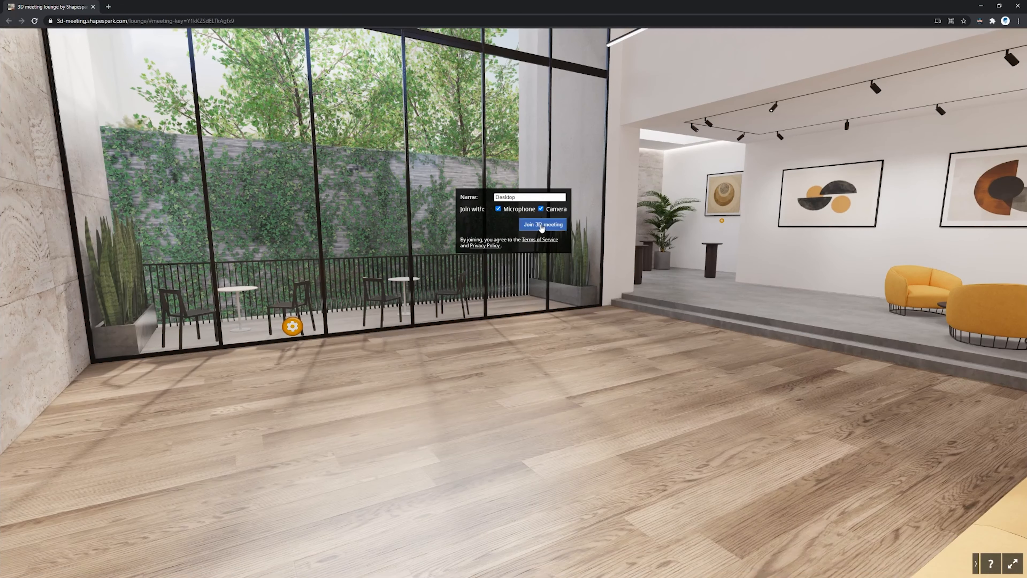
Join the lounge meeting as Desktop, the only listed participant.
click(543, 224)
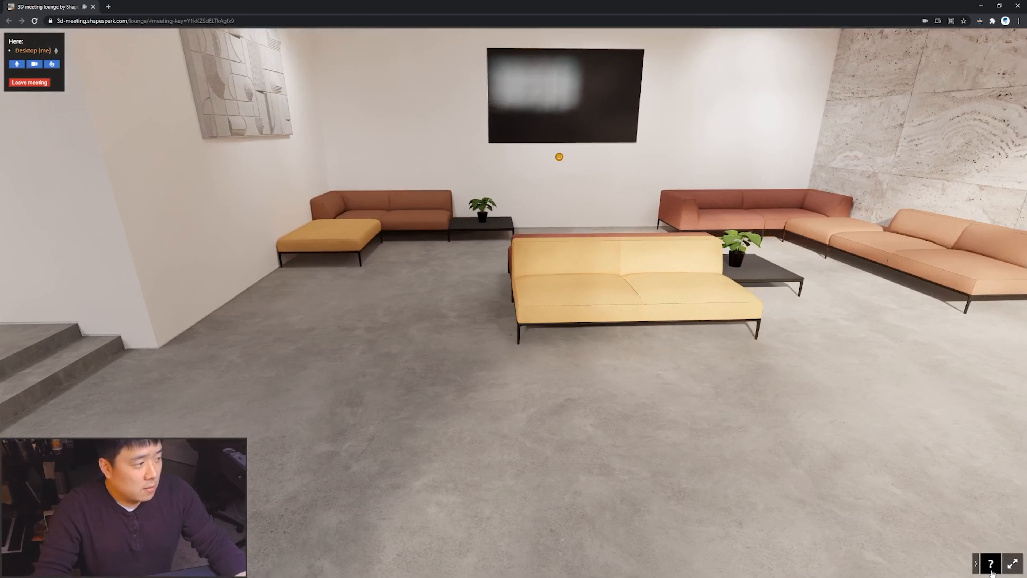
click(991, 562)
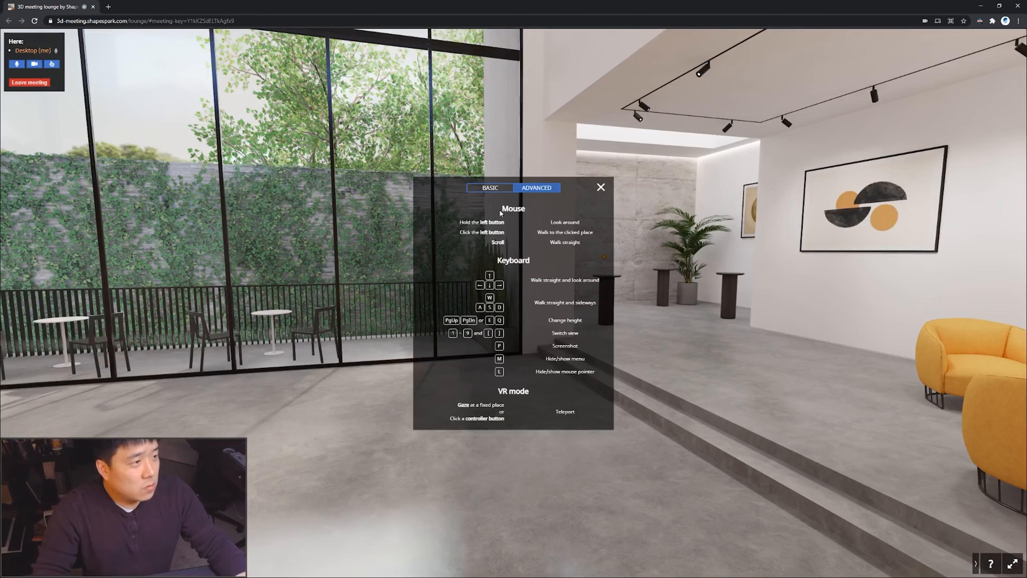
mouse_move(482, 354)
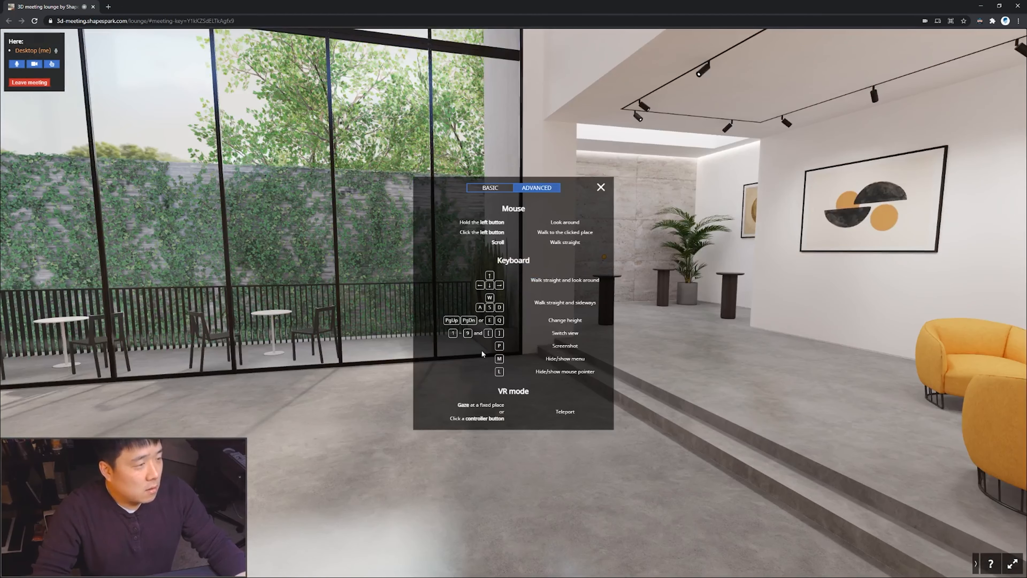
mouse_move(570, 383)
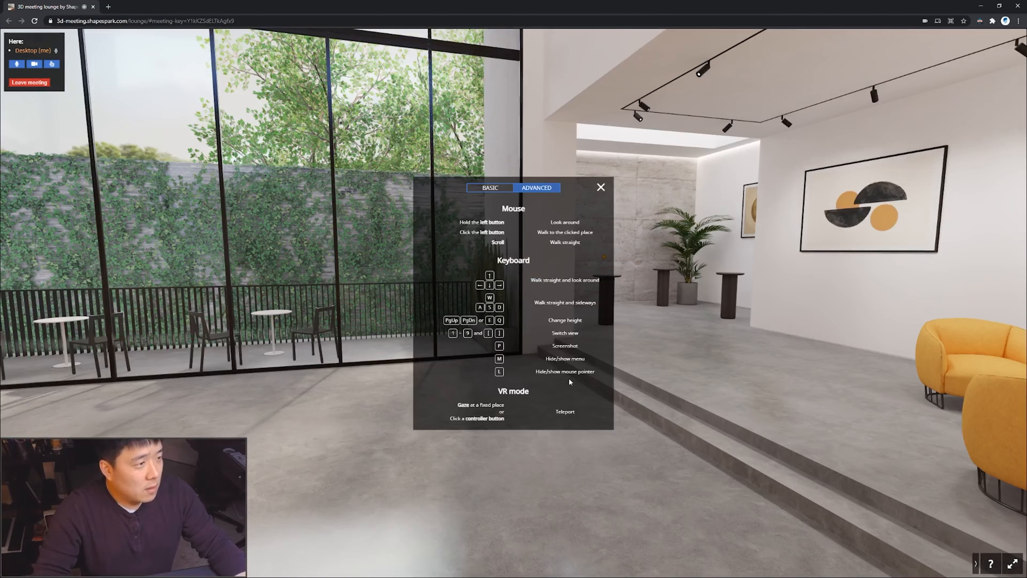
click(601, 187)
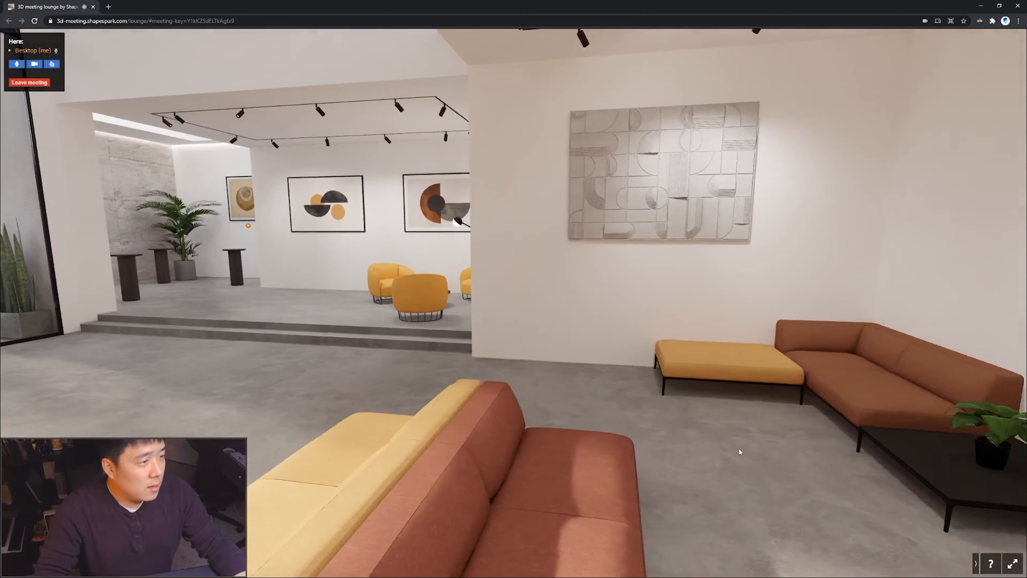
drag(738, 450, 268, 449)
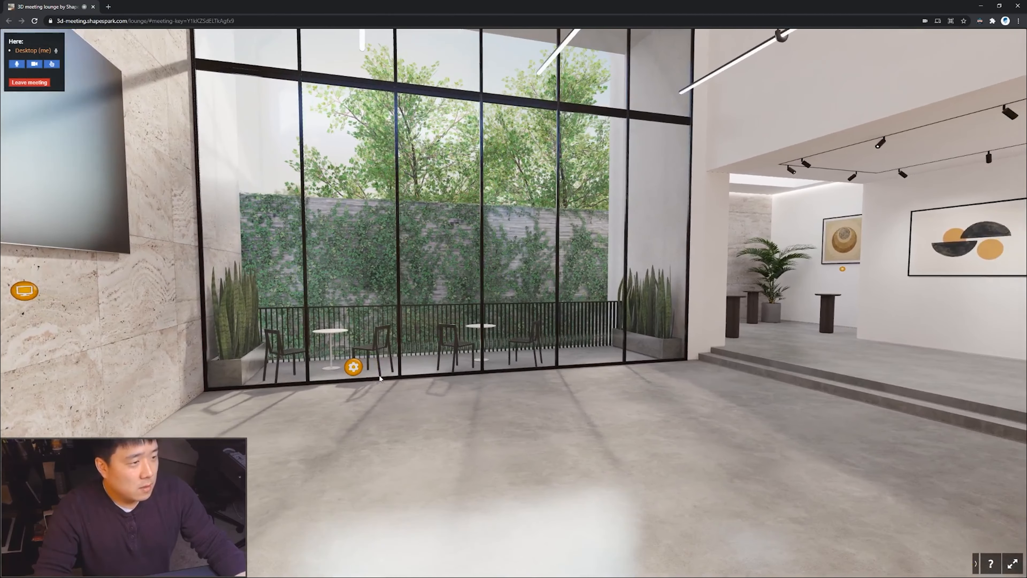
click(353, 367)
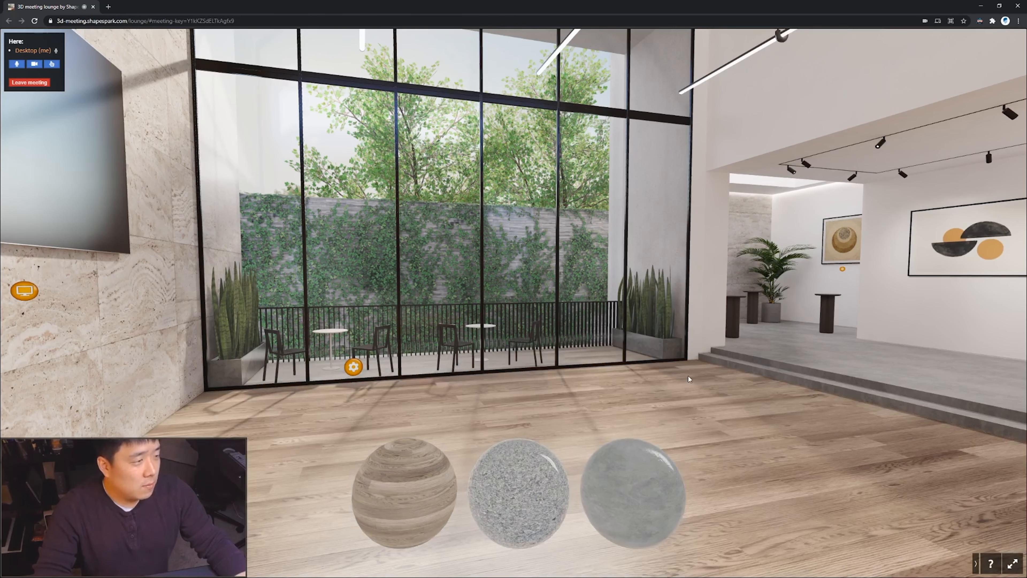
click(506, 483)
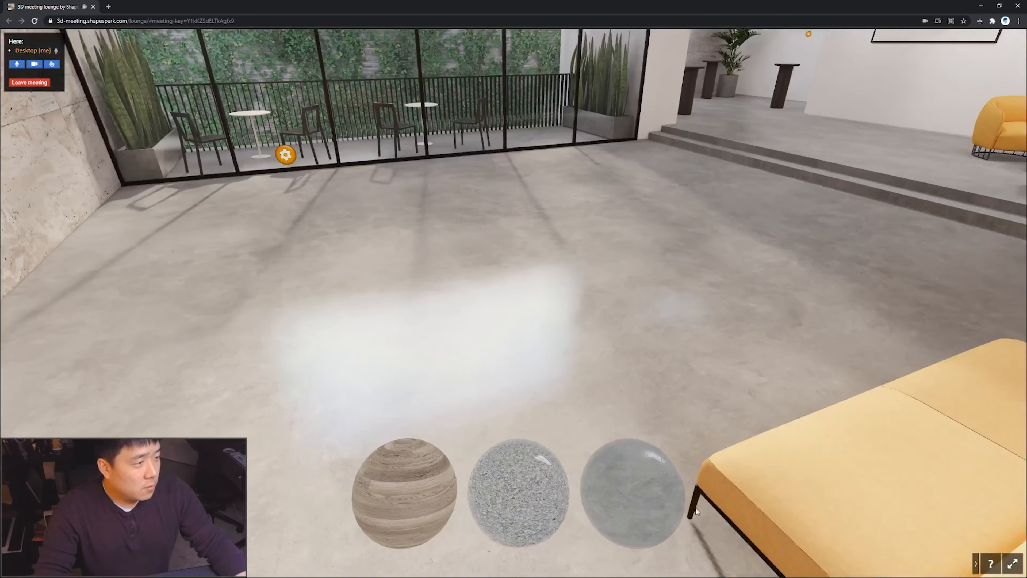
click(404, 491)
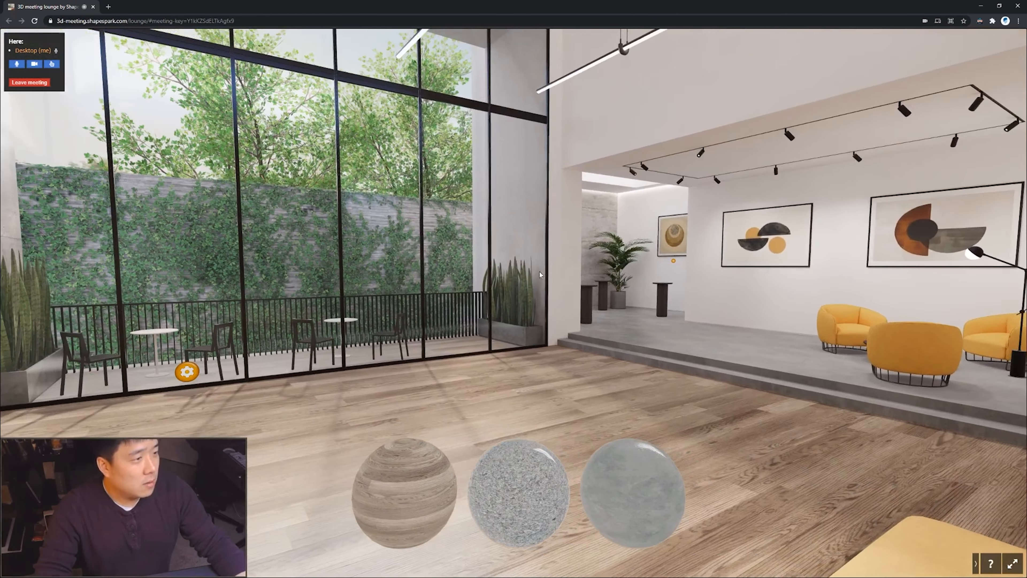
mouse_move(567, 326)
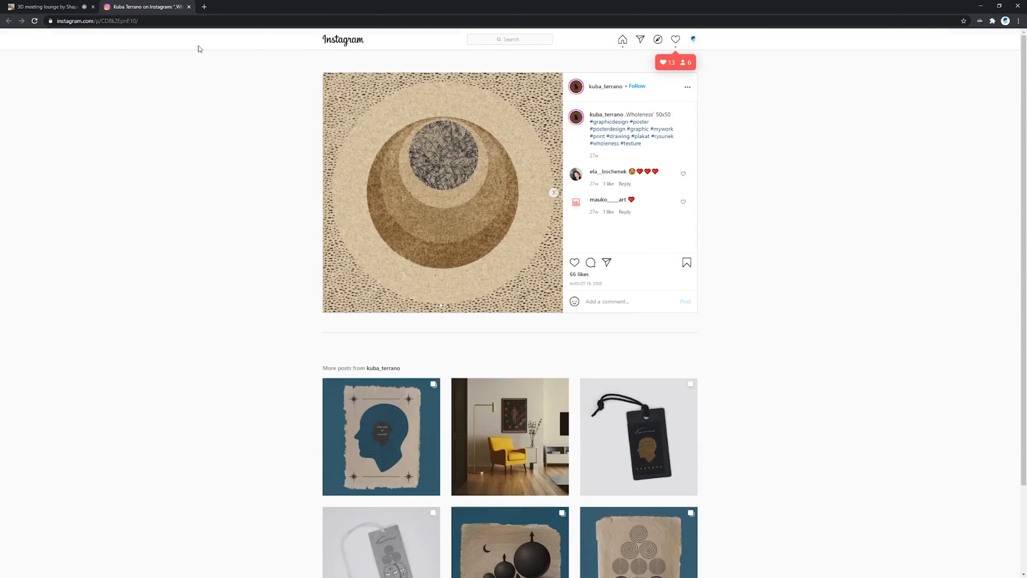
View another of the artist's poster posts, then close the Instagram tab.
click(43, 7)
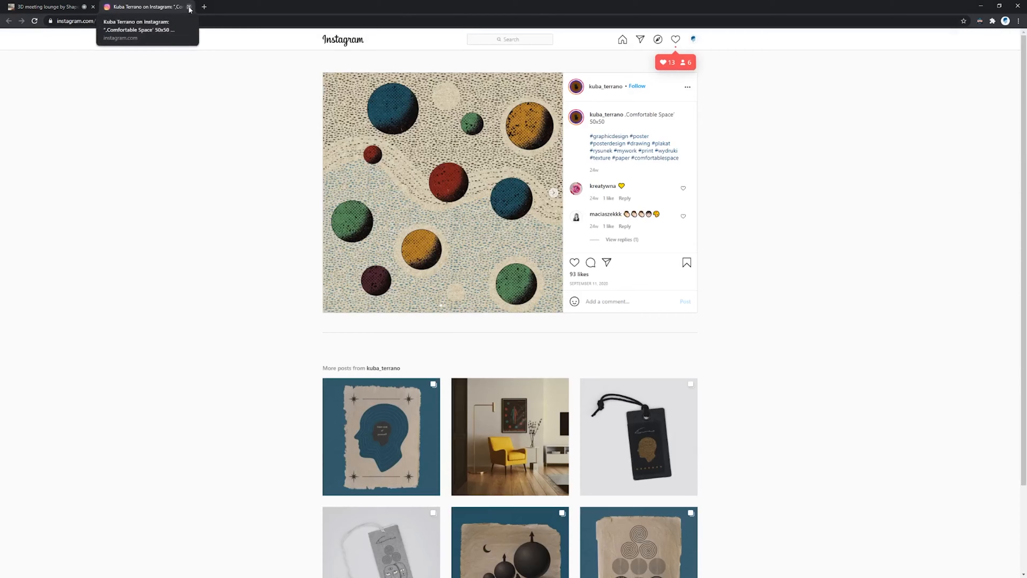
click(45, 7)
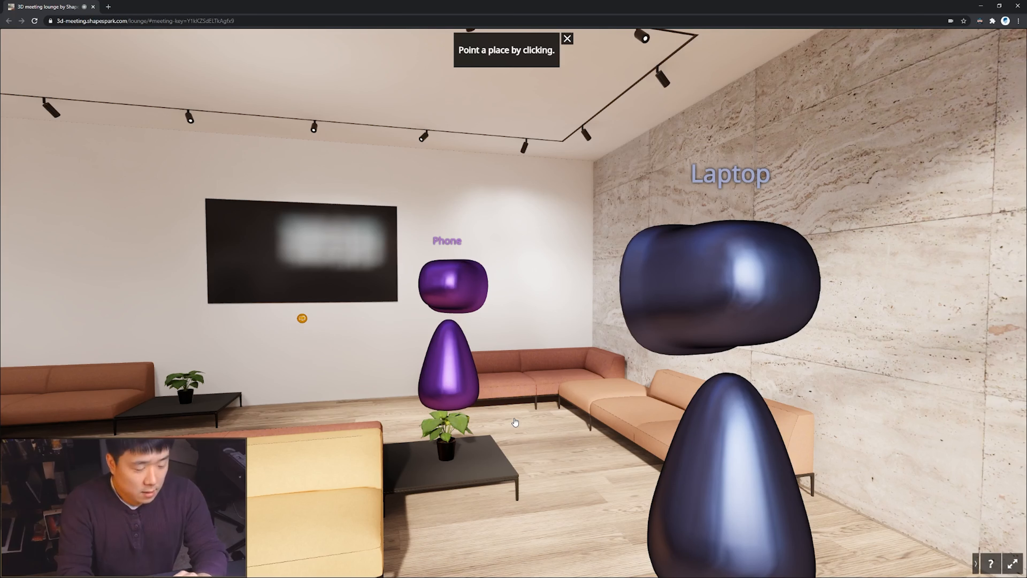
Enter place-pointing mode and move toward the yellow armchair corner.
click(592, 394)
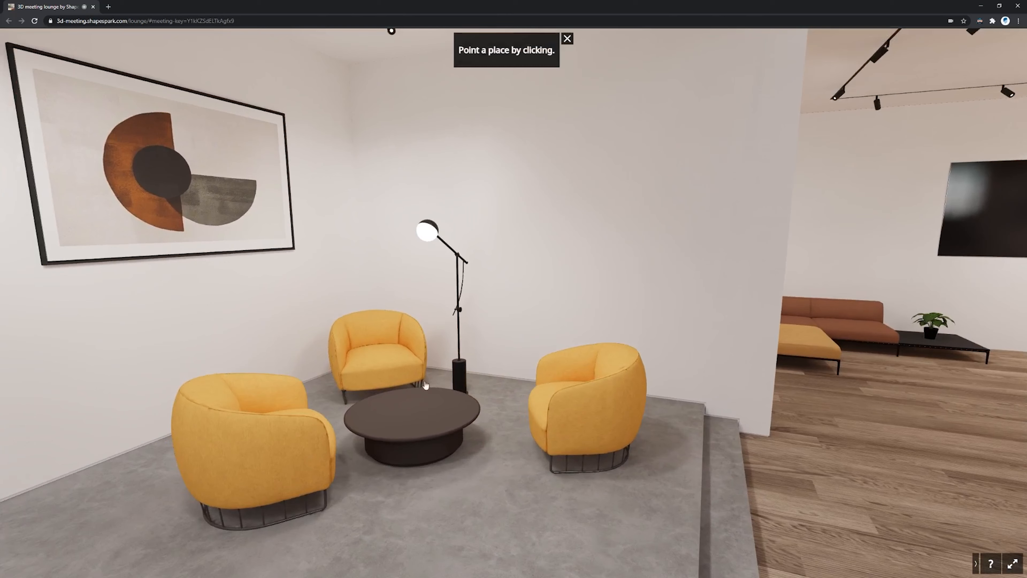
Mark a spot on the floor beside the round coffee table.
click(414, 420)
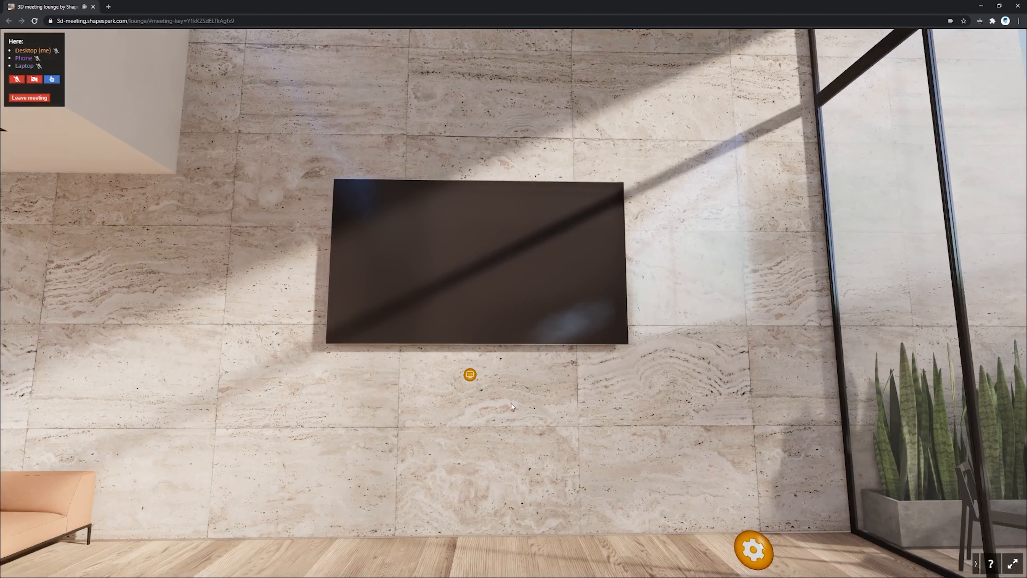
mouse_move(469, 382)
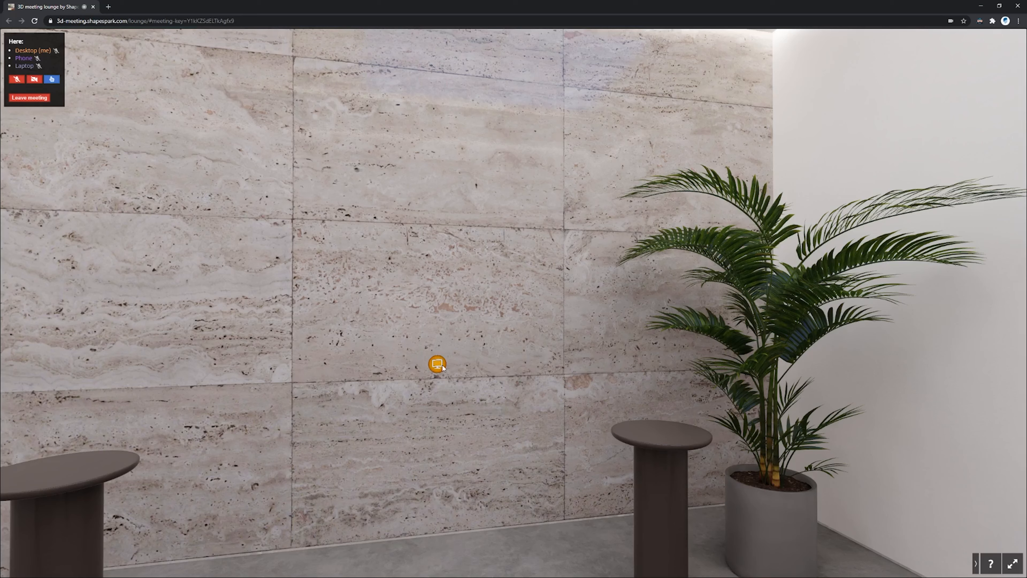
Share a screen onto the stone wall beside the potted palm.
click(436, 364)
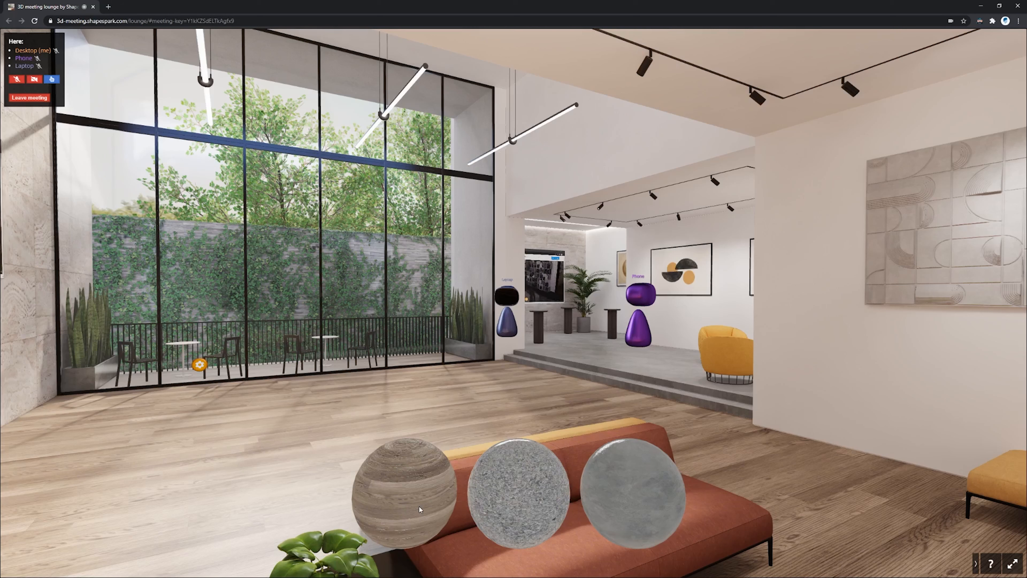
mouse_move(430, 501)
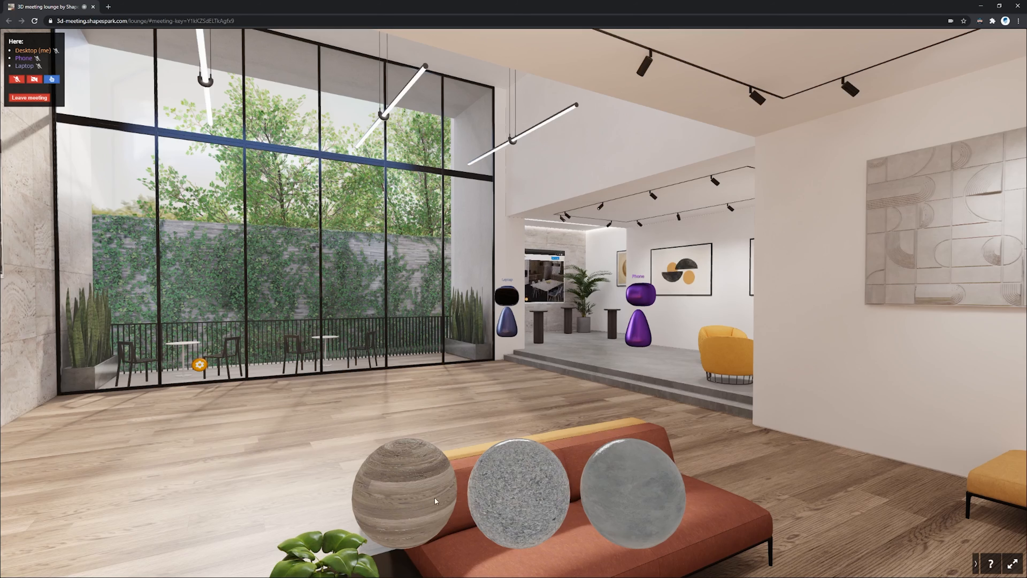